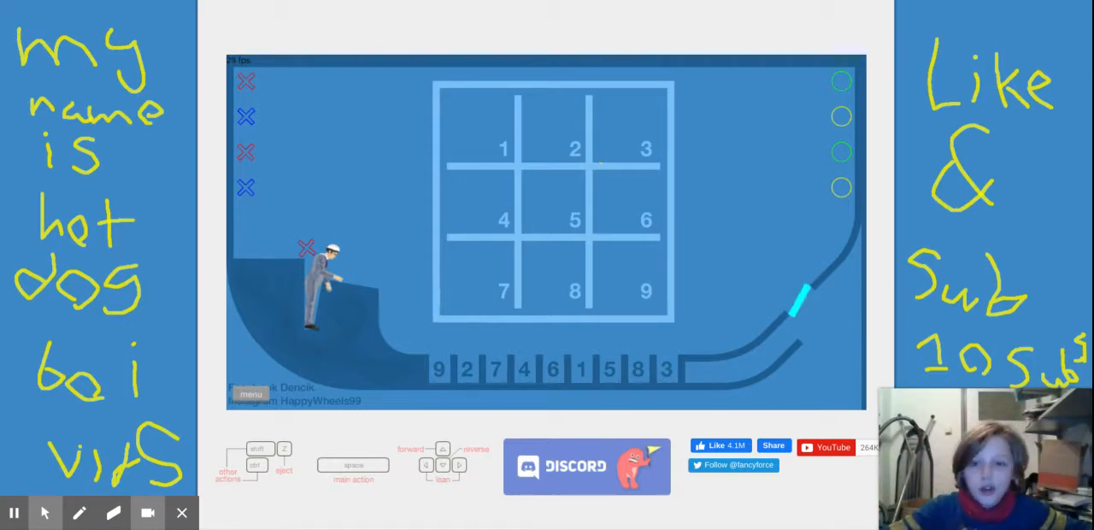
Play through Ball Throw TRIS to the Victory screen, finishing at 368.07 seconds.
{"action": "scroll", "scroll_direction": "down", "scroll_amount": 3}
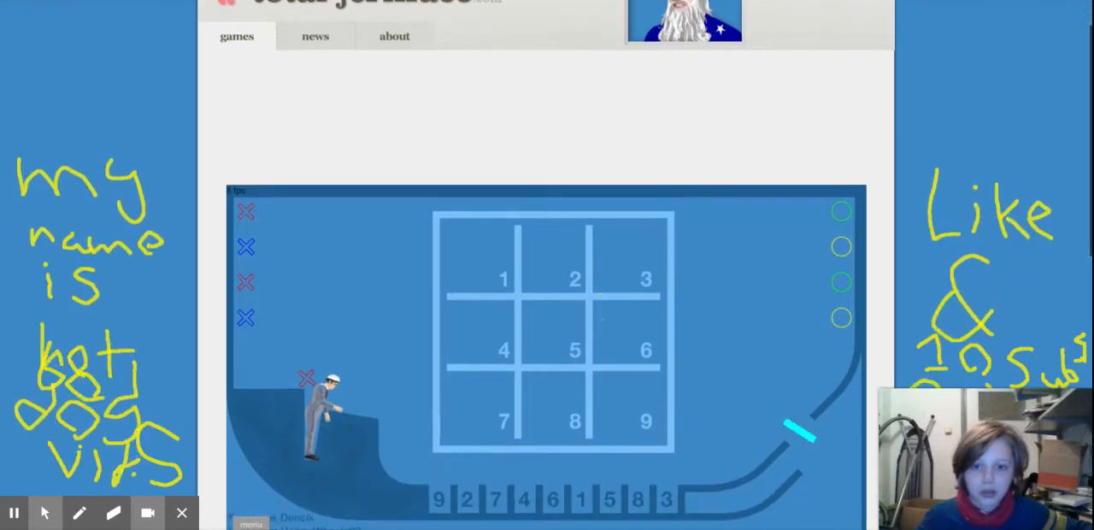
{"action": "scroll", "scroll_direction": "down", "scroll_amount": 3}
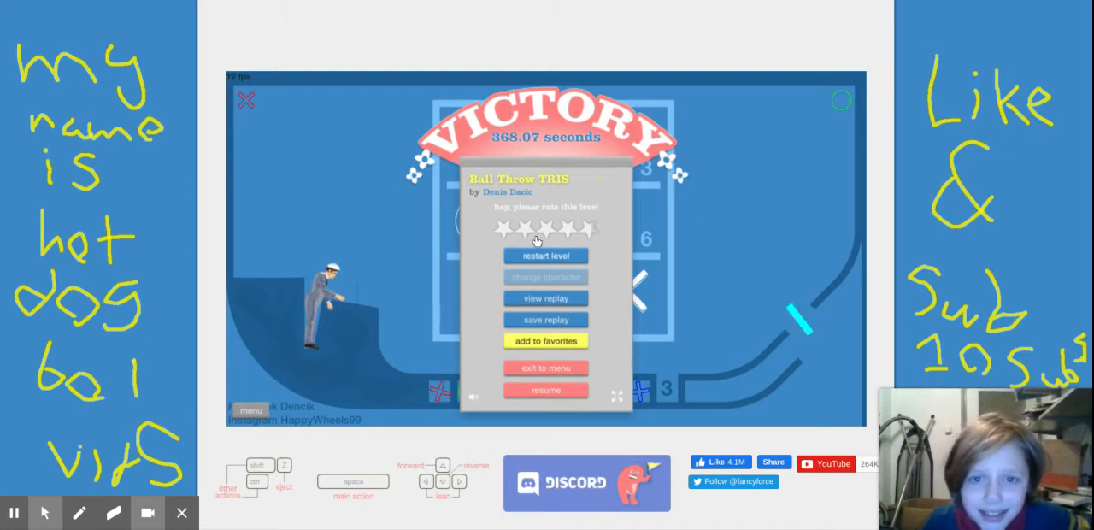
Restart Ball Throw TRIS from the Victory panel and win again in 49.17 seconds.
{"action": "left_click", "coordinate": [545, 255]}
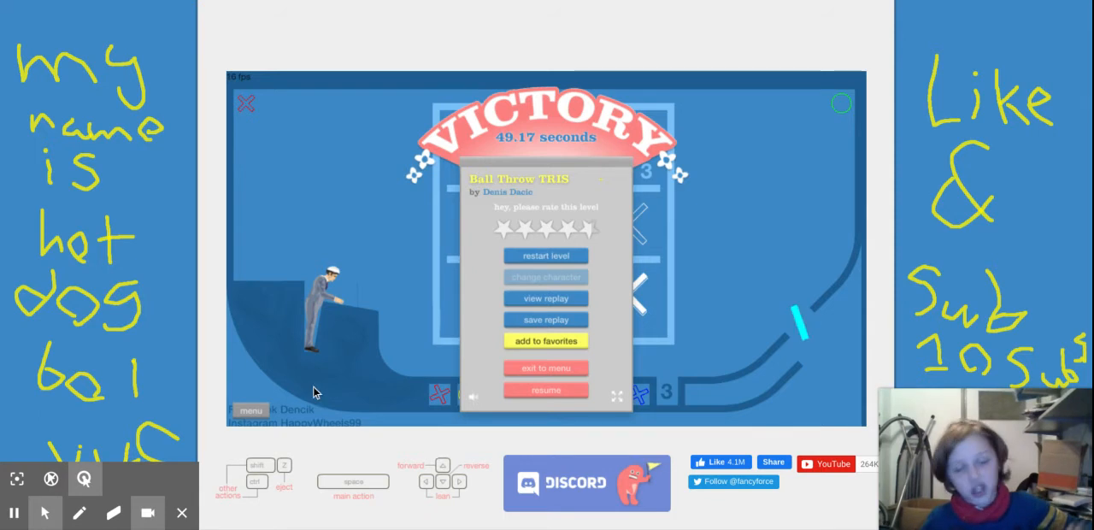
Restart and win in 56.40 seconds, then resume to view the finished tic-tac-toe board.
{"action": "left_click", "coordinate": [545, 256]}
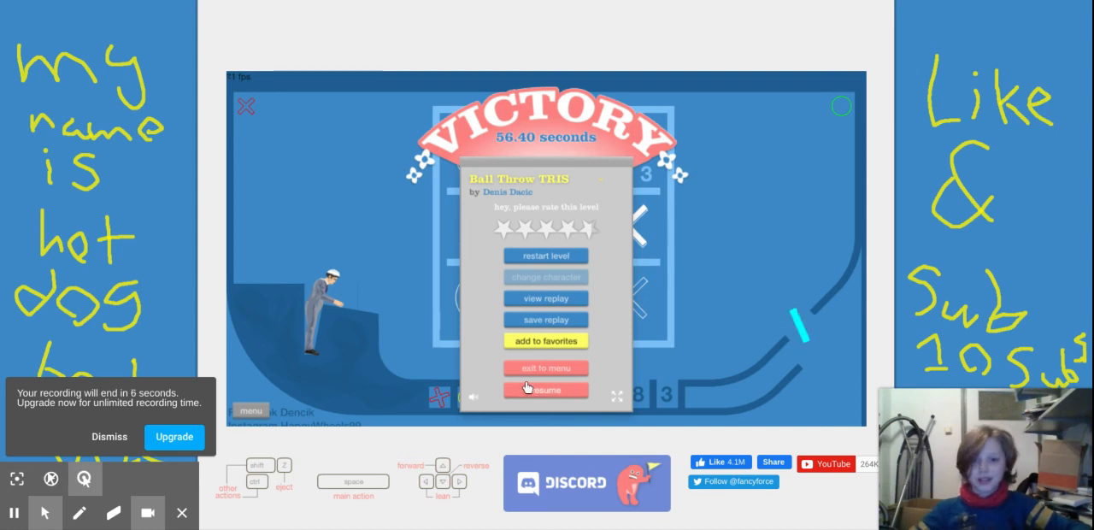
{"action": "left_click", "coordinate": [545, 390]}
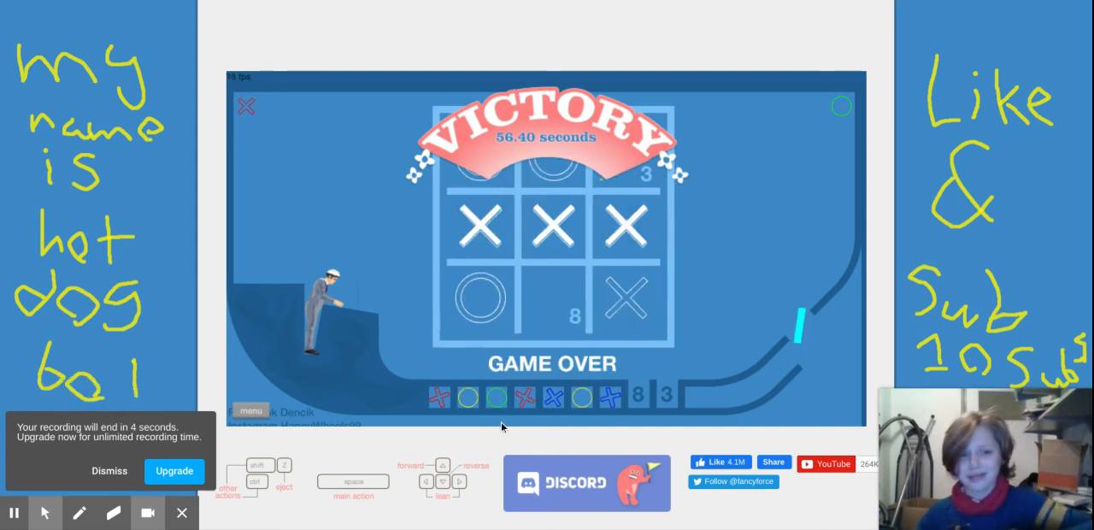